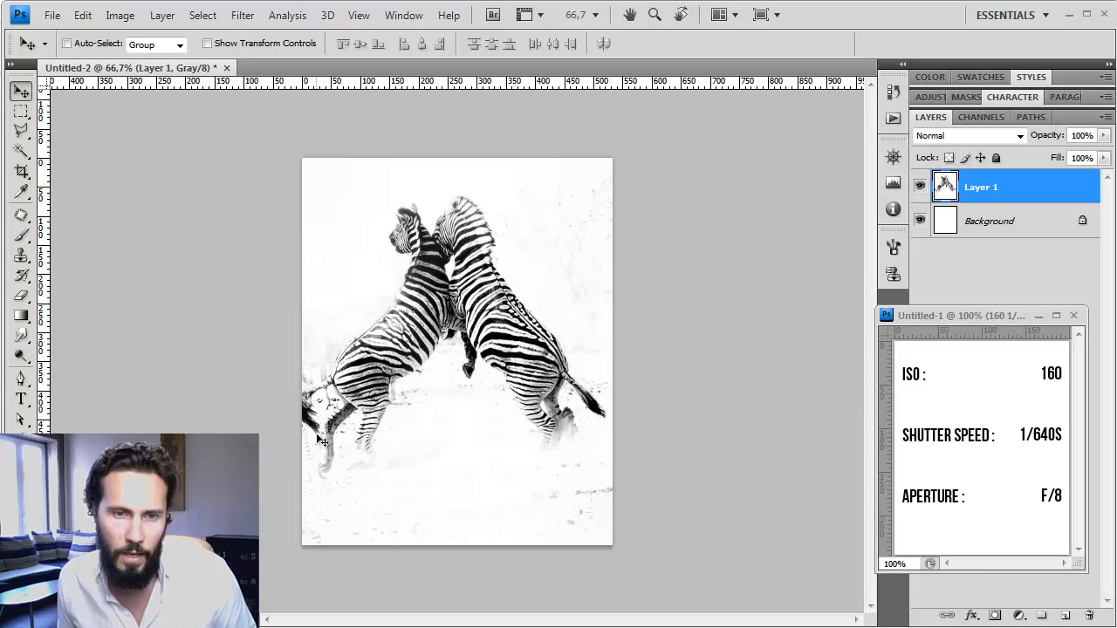
pyautogui.moveTo(629, 439)
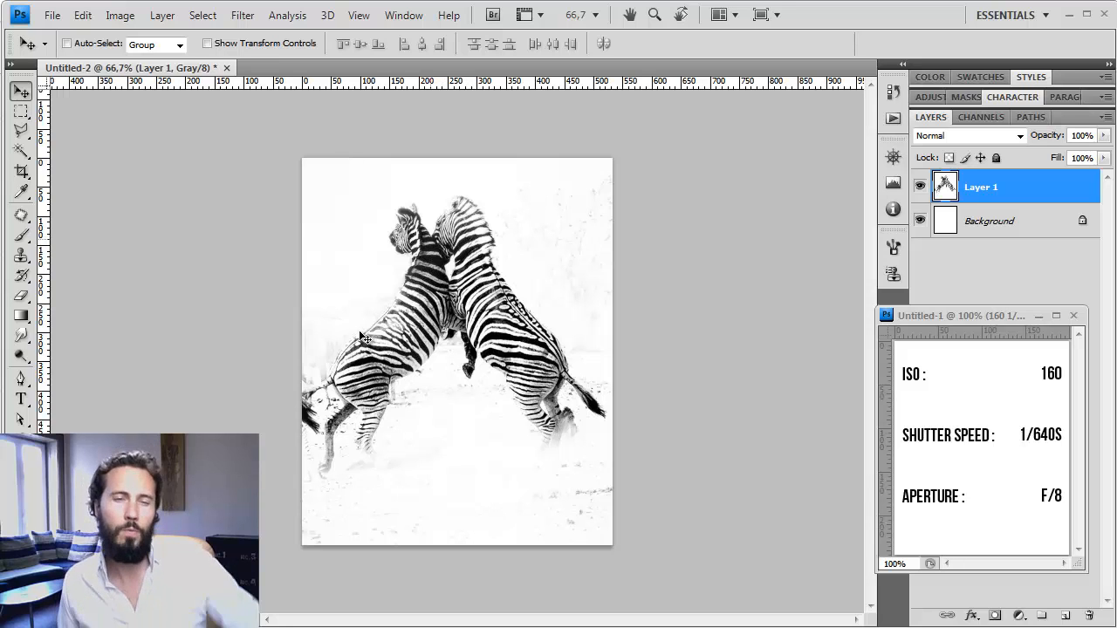
pyautogui.moveTo(548, 380)
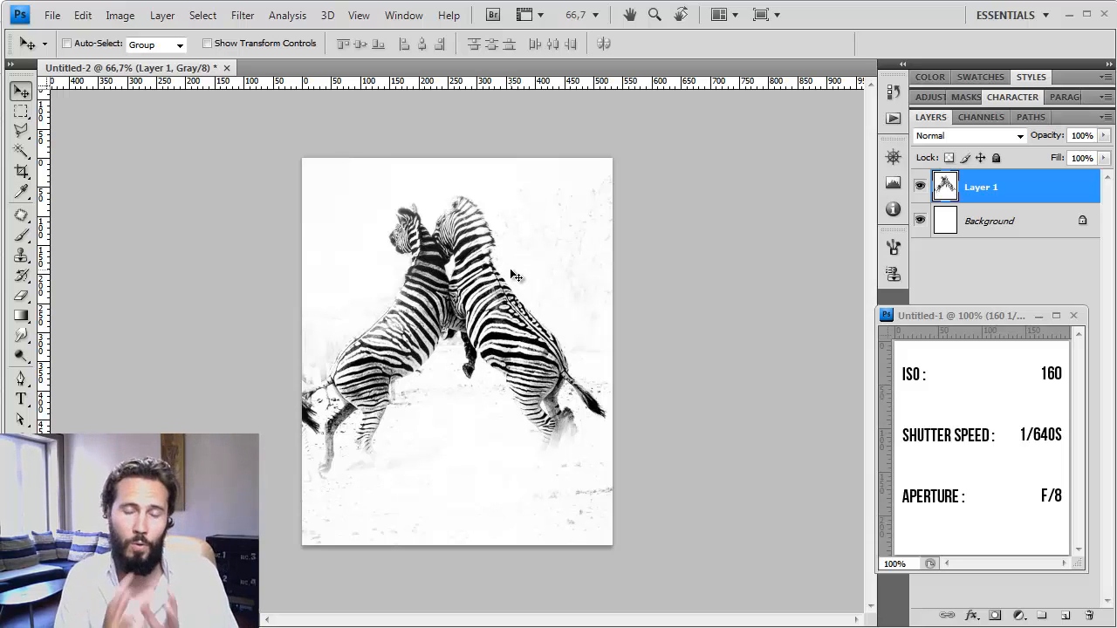
pyautogui.moveTo(370, 331)
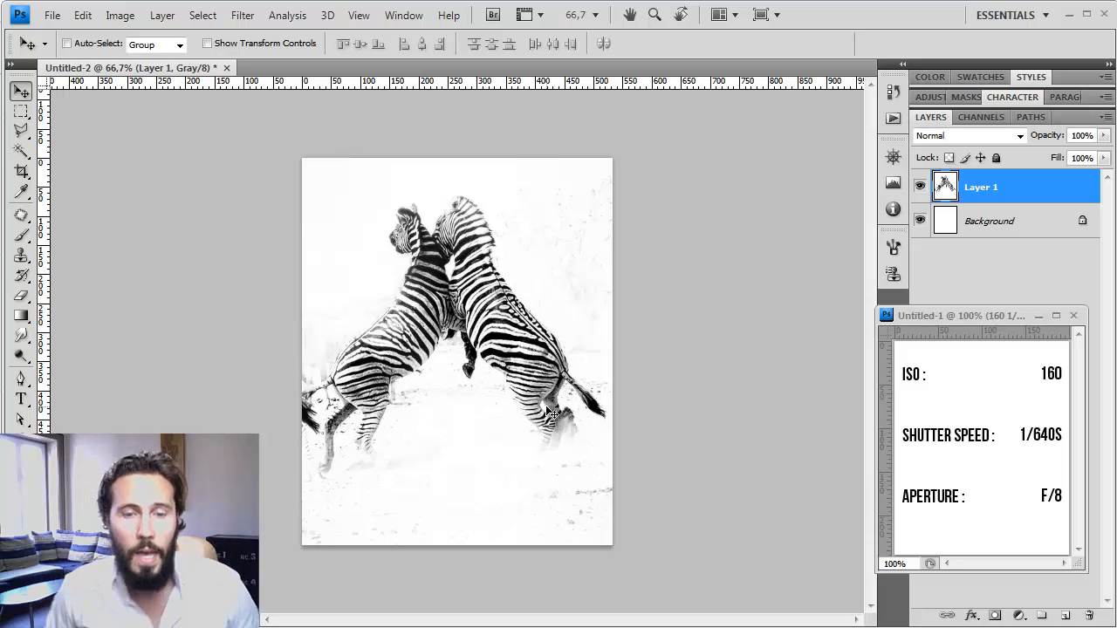
pyautogui.moveTo(314, 427)
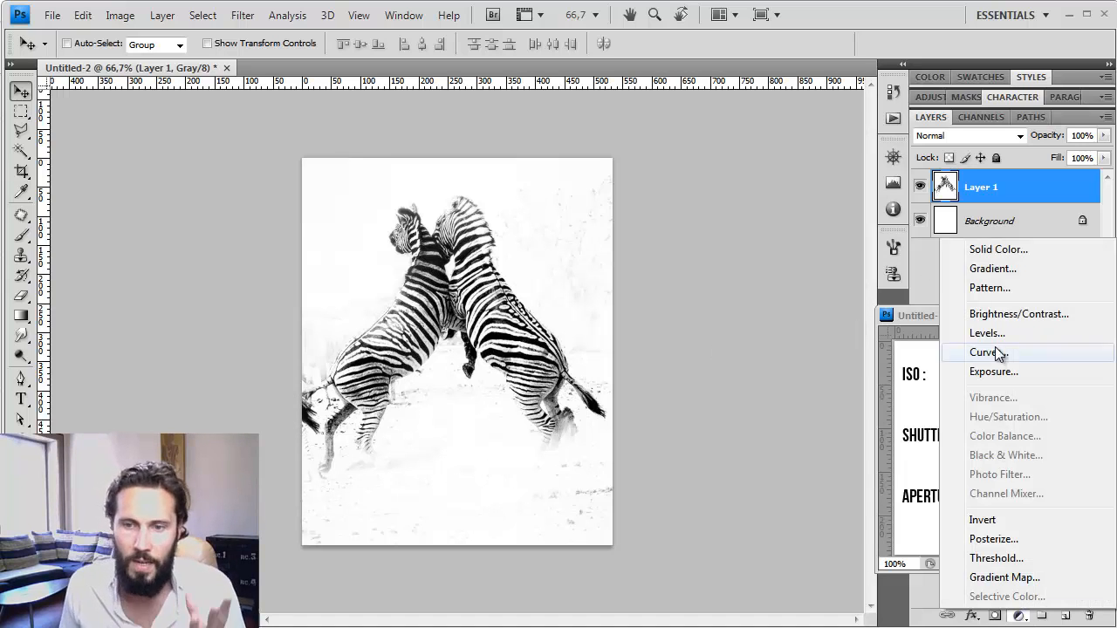
# - Set the Levels black input slider to 66 and the midtone slider to about 0.37
pyautogui.click(988, 331)
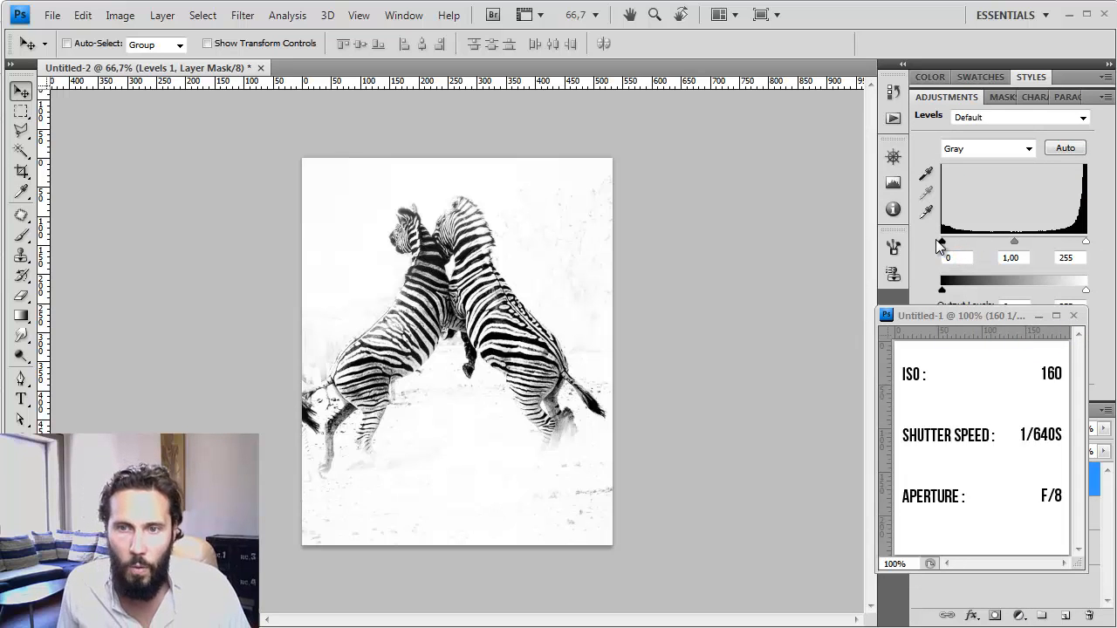
pyautogui.moveTo(941, 240); pyautogui.dragTo(956, 240)
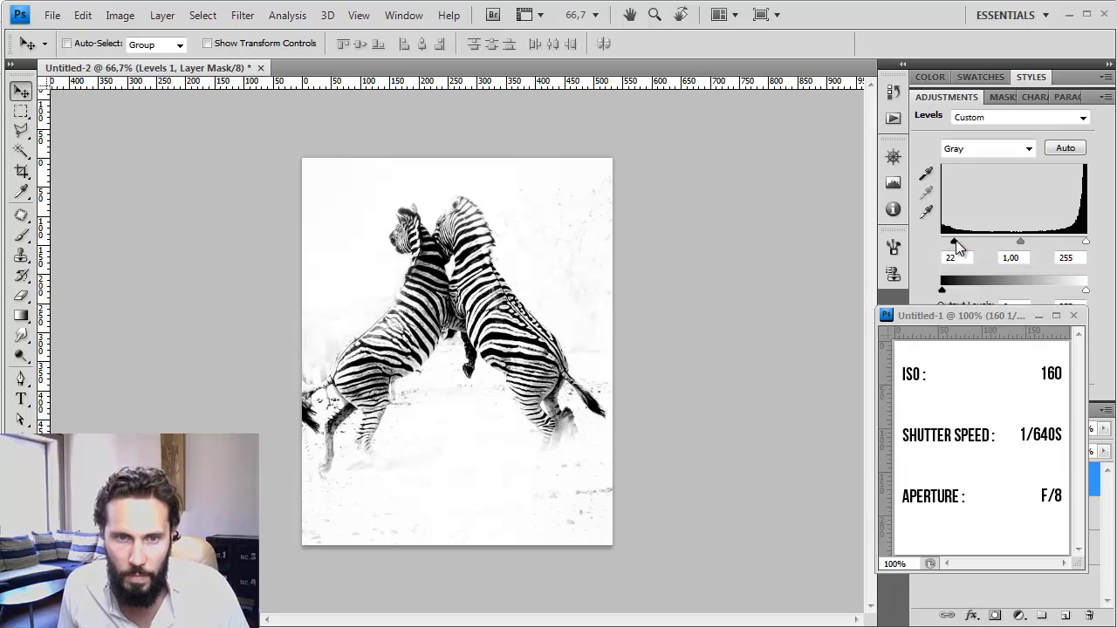
pyautogui.moveTo(949, 241); pyautogui.dragTo(979, 241)
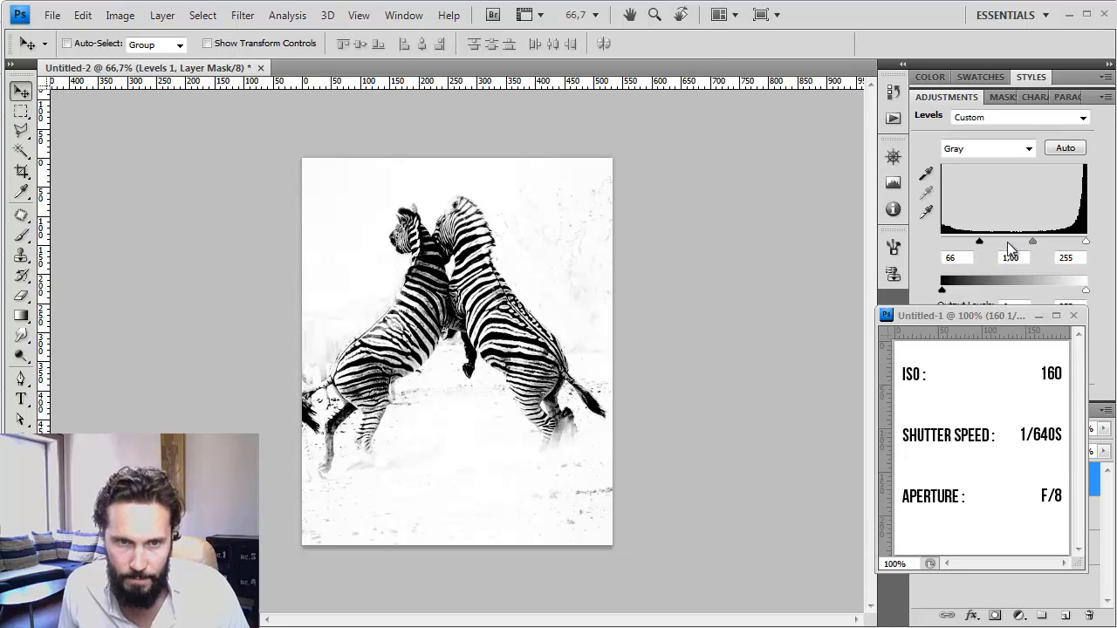
pyautogui.moveTo(1033, 241); pyautogui.dragTo(1057, 241)
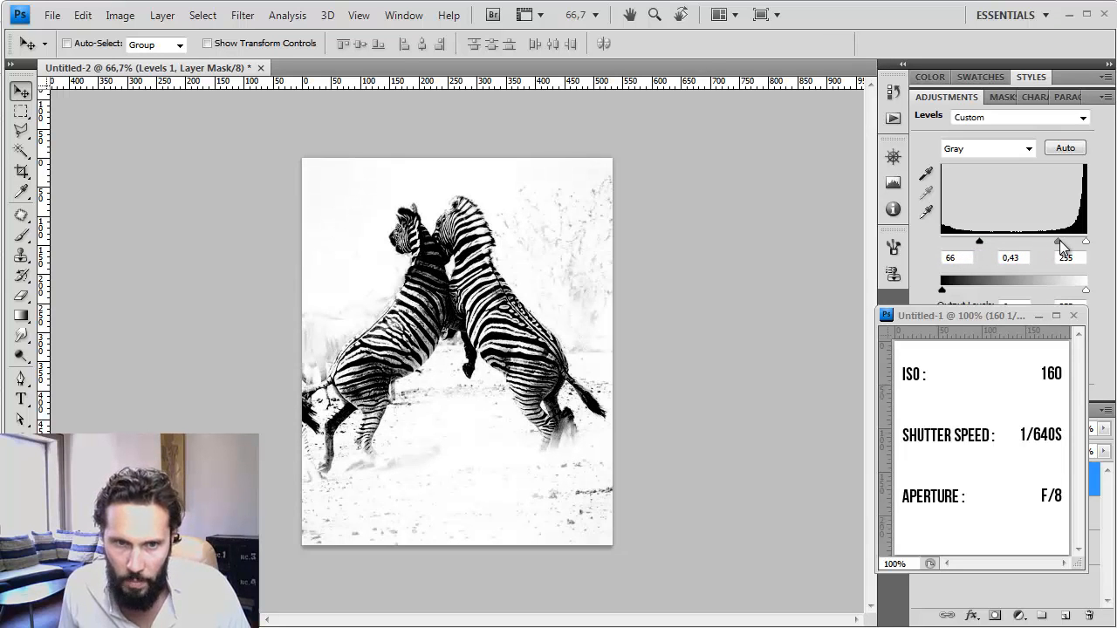
pyautogui.moveTo(1059, 241); pyautogui.dragTo(1085, 241)
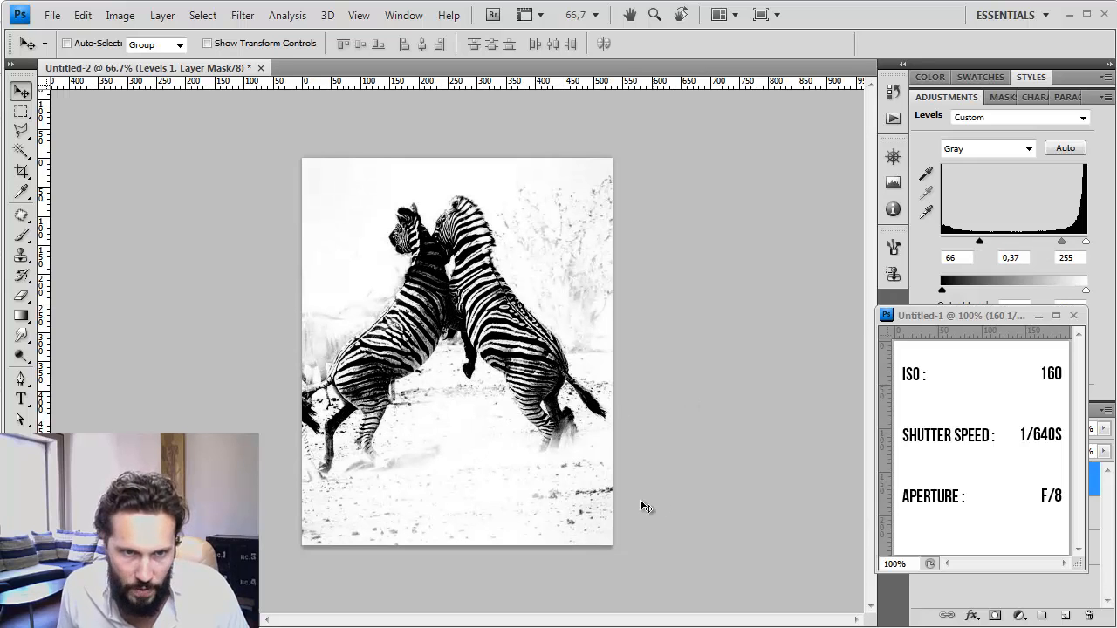
pyautogui.moveTo(1086, 241); pyautogui.dragTo(1061, 241)
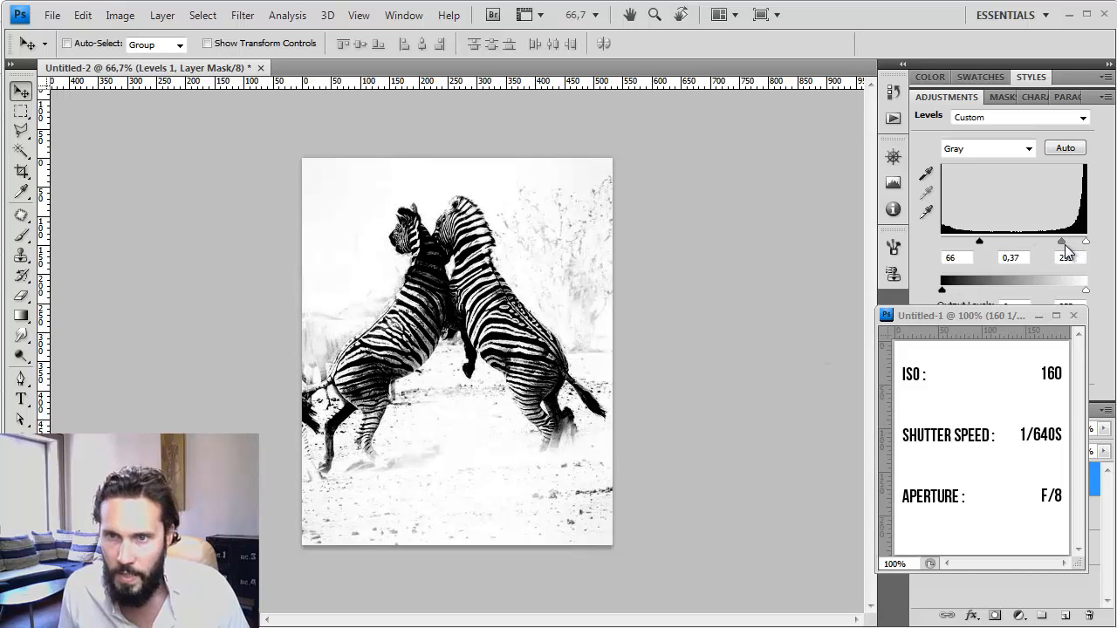
pyautogui.moveTo(1061, 241); pyautogui.dragTo(1070, 241)
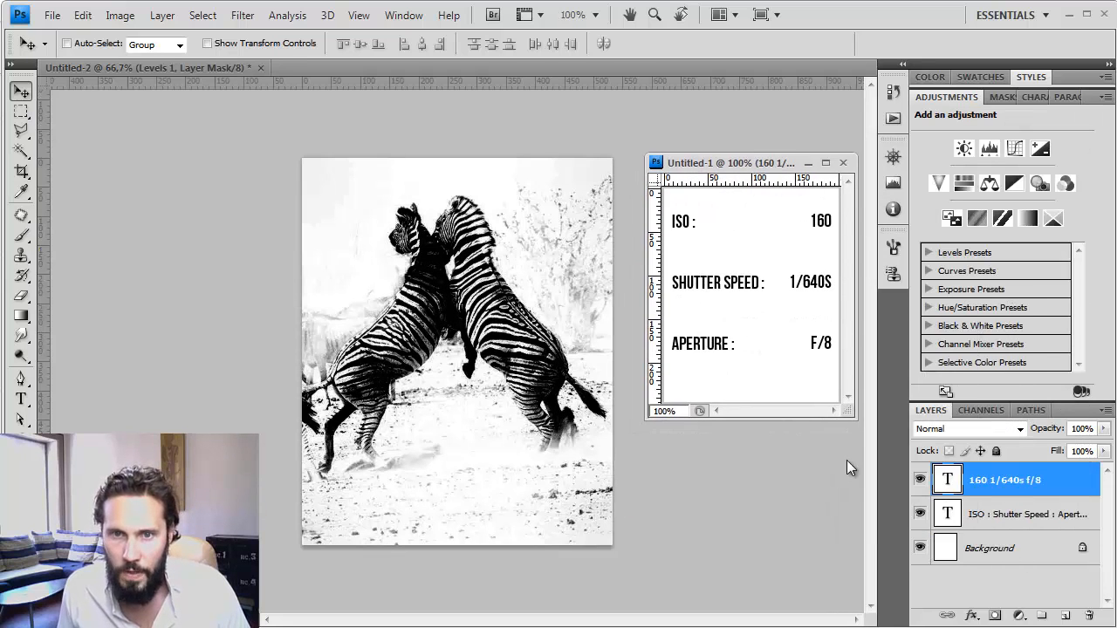
# - Paint black on the Levels 1 layer mask over the photo's upper area
pyautogui.click(964, 149)
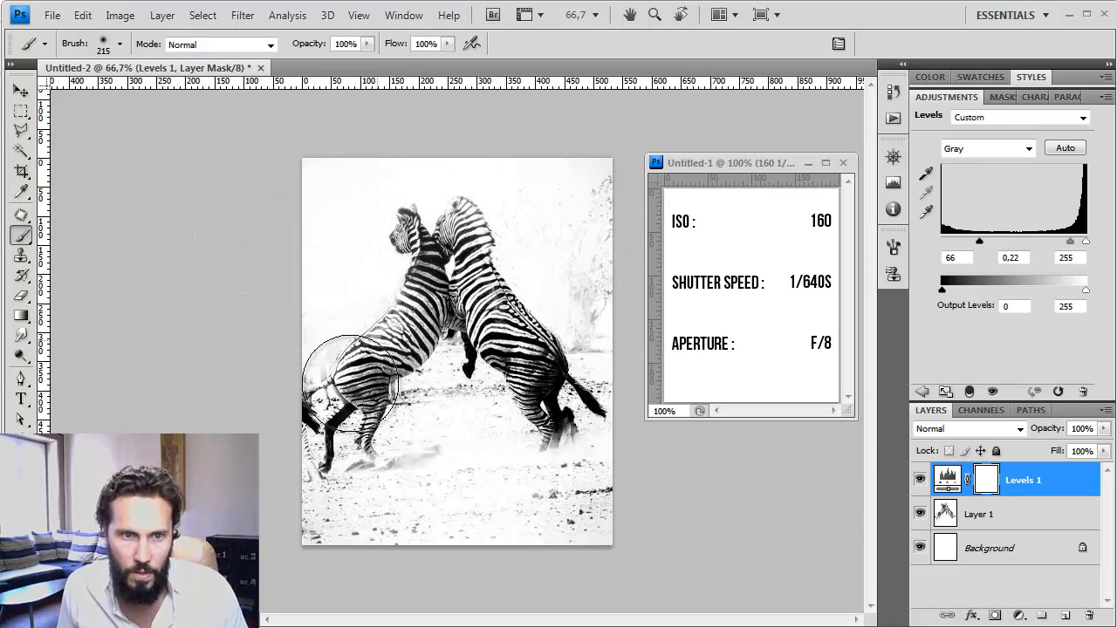
pyautogui.moveTo(349, 384); pyautogui.dragTo(562, 358)
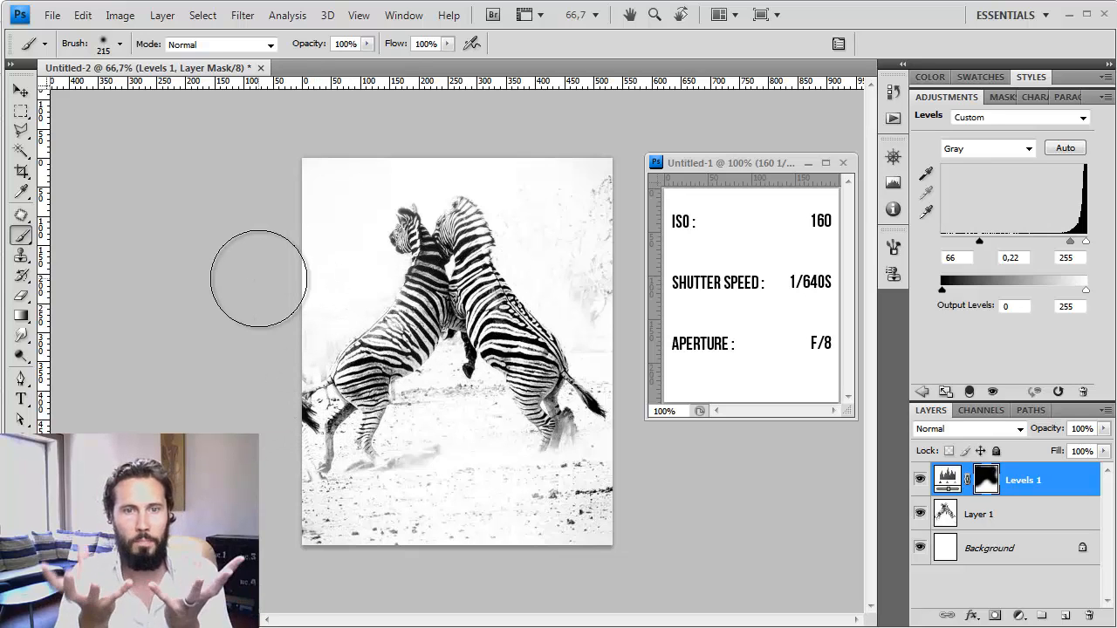
pyautogui.moveTo(625, 583)
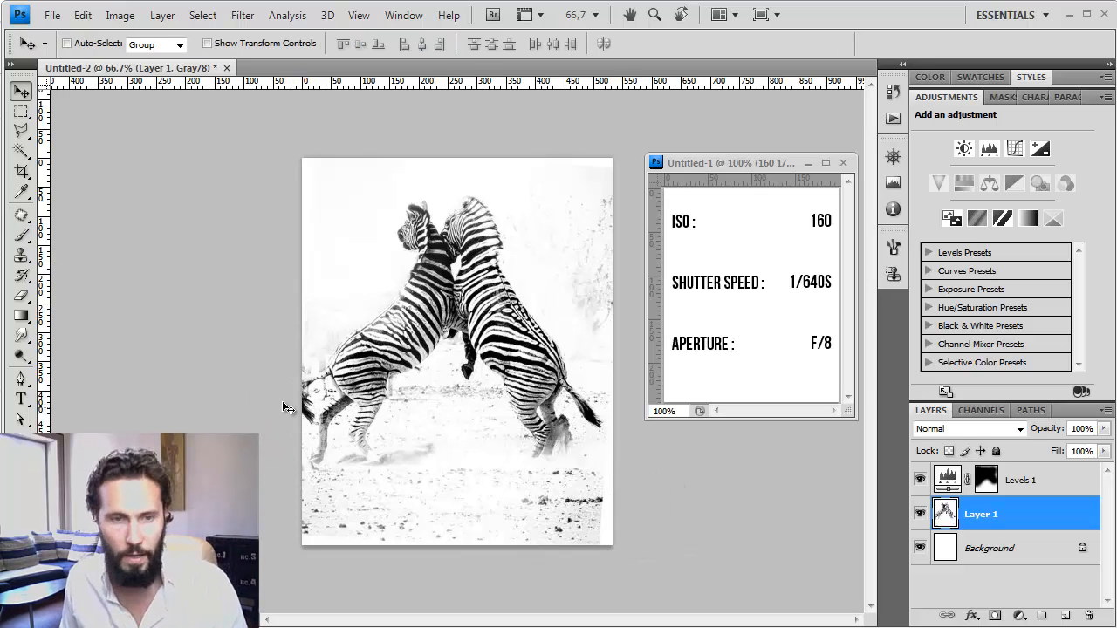
pyautogui.moveTo(300, 436)
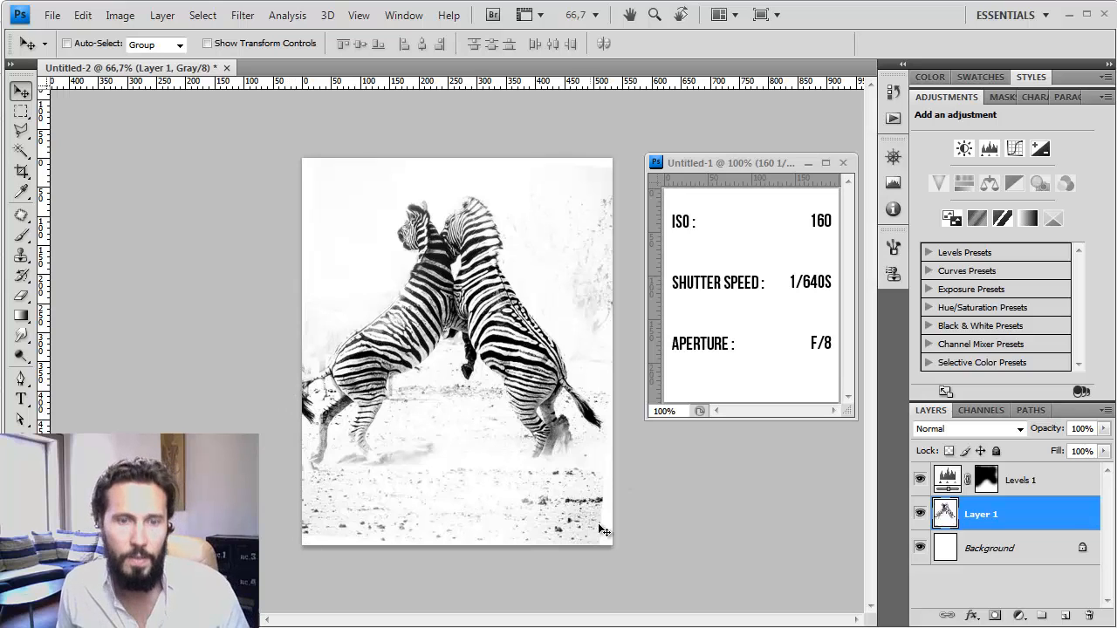
pyautogui.moveTo(625, 527)
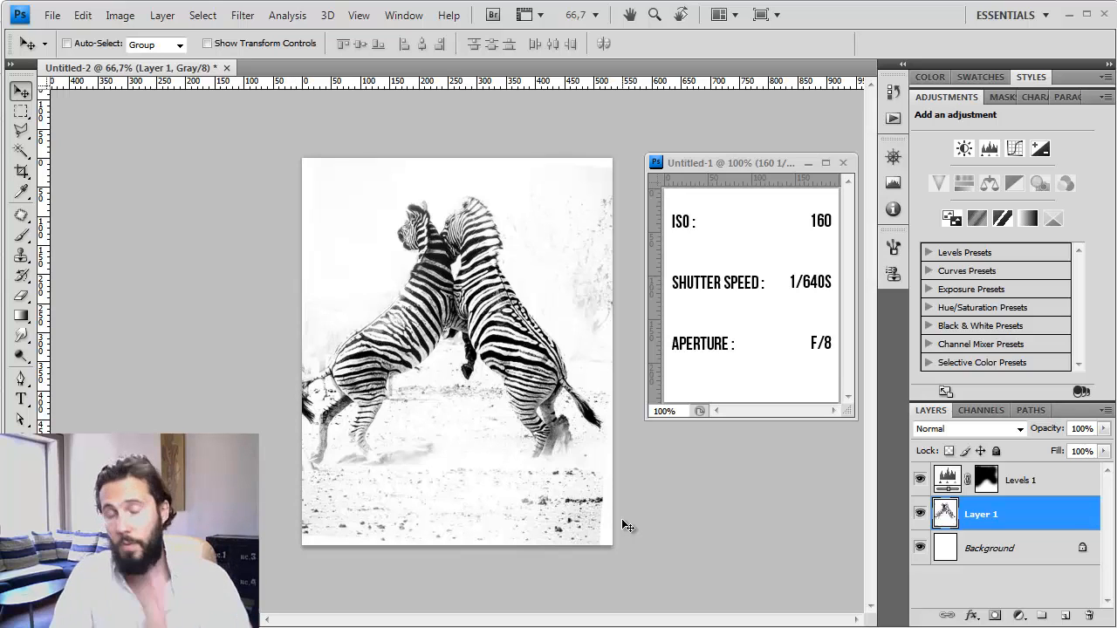